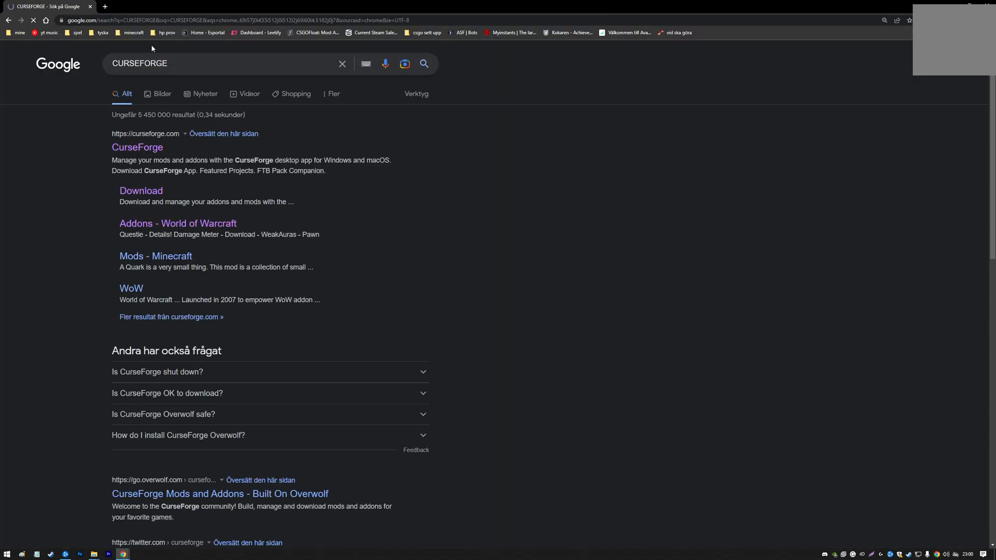
# - Search Google for 'curseforge download' and reach the download.curseforge.com page
pyautogui.click(137, 147)
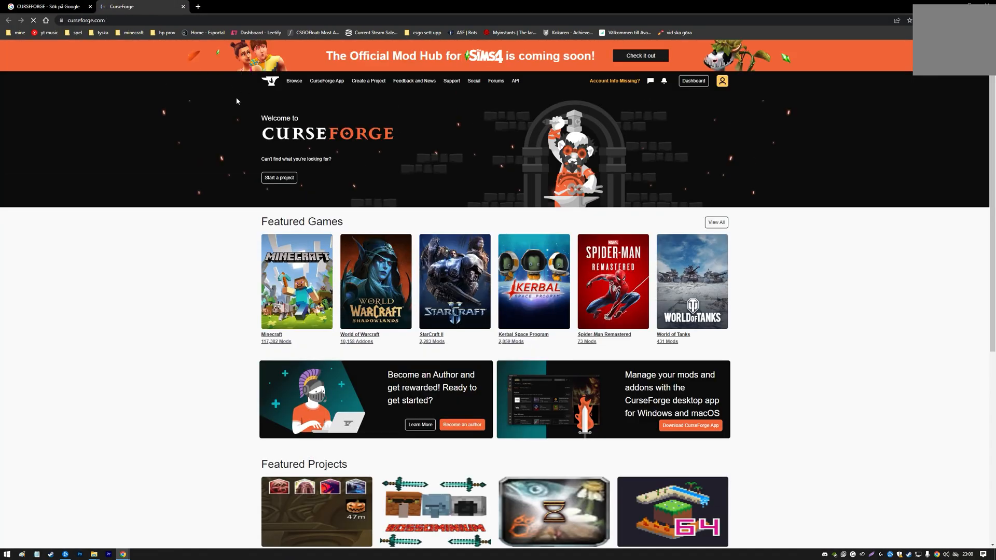
pyautogui.click(51, 6)
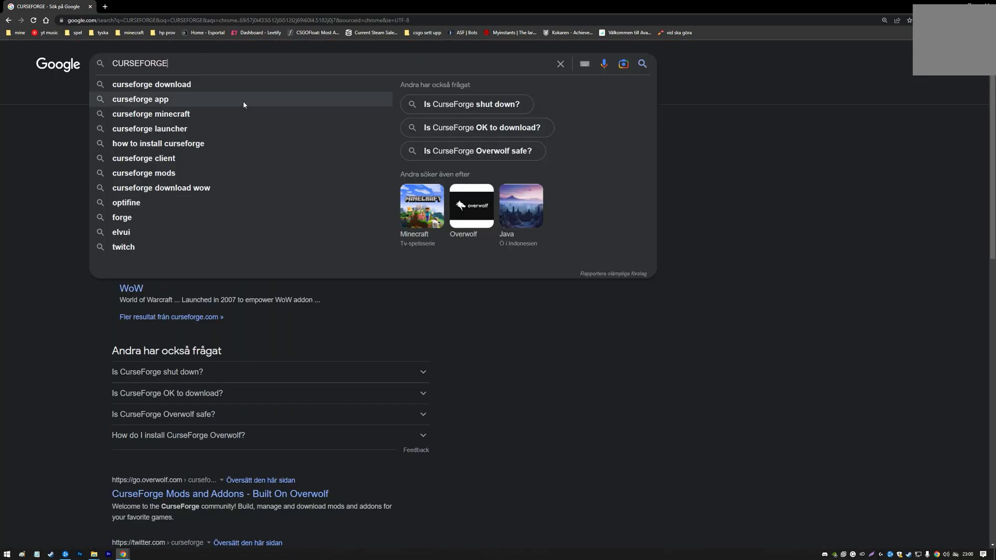
pyautogui.click(152, 84)
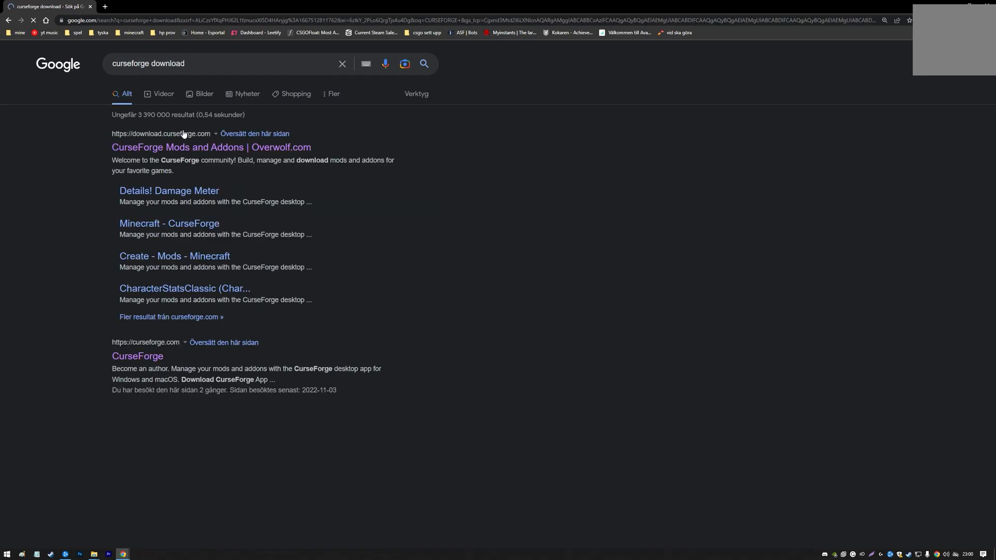
pyautogui.click(199, 147)
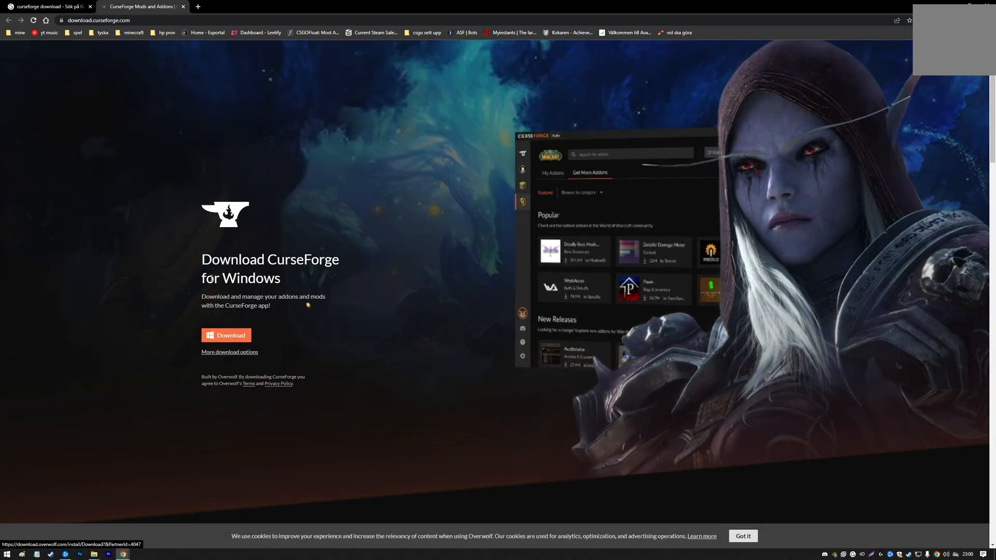
# - Download the CurseForge installer for Windows, then return to the search tab
pyautogui.click(227, 335)
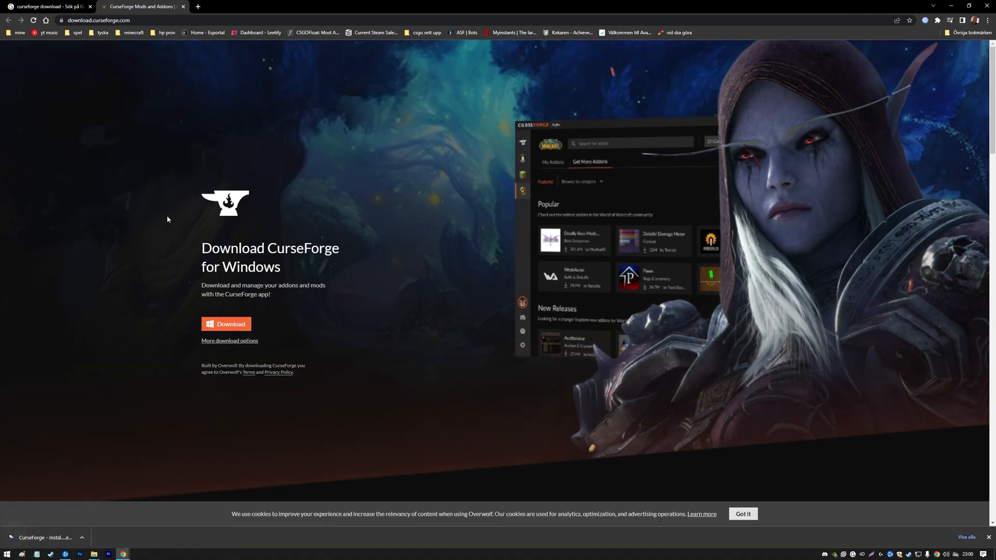
pyautogui.click(82, 537)
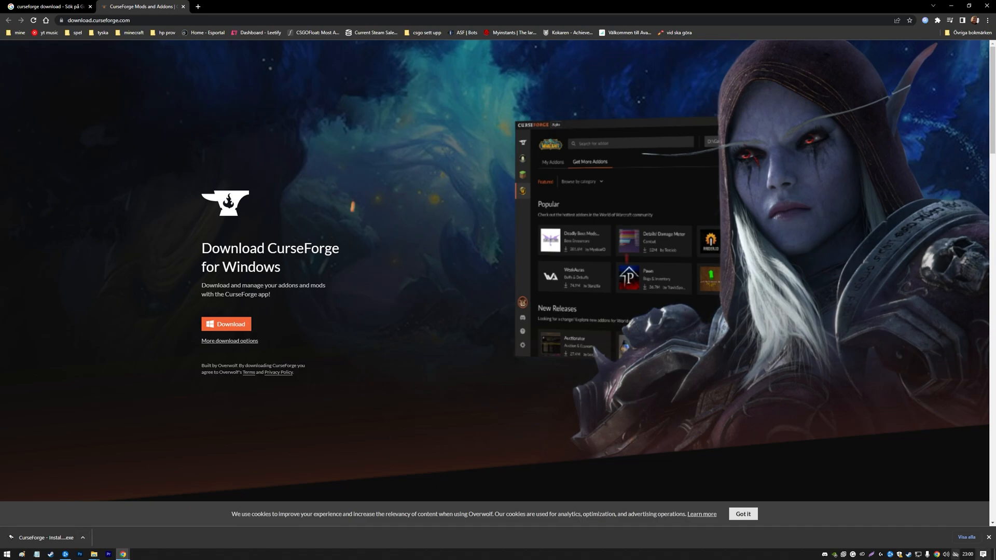
pyautogui.click(47, 8)
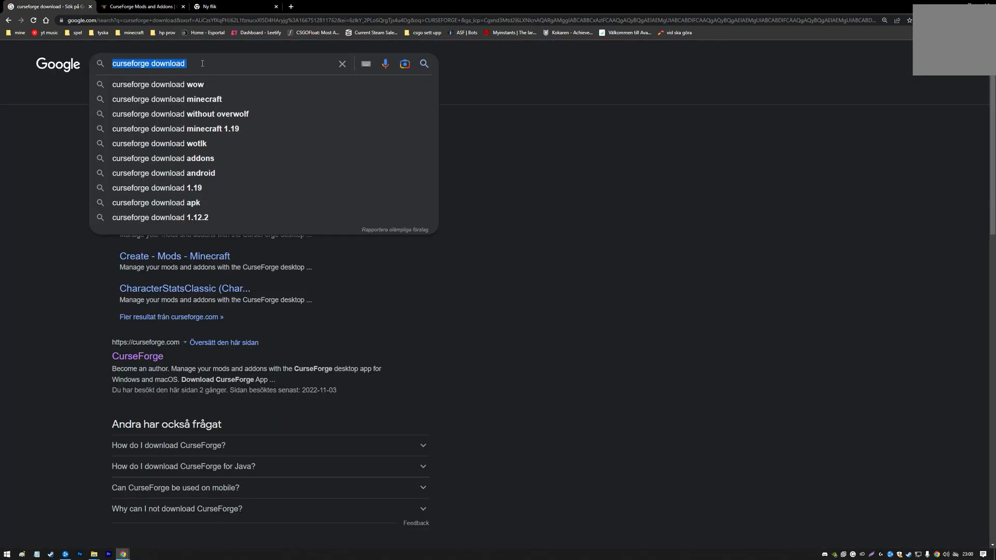
# - Find Bartender4 via 'wow bartender', install it in the CurseForge app, and launch World of Warcraft
pyautogui.write('wow bra')
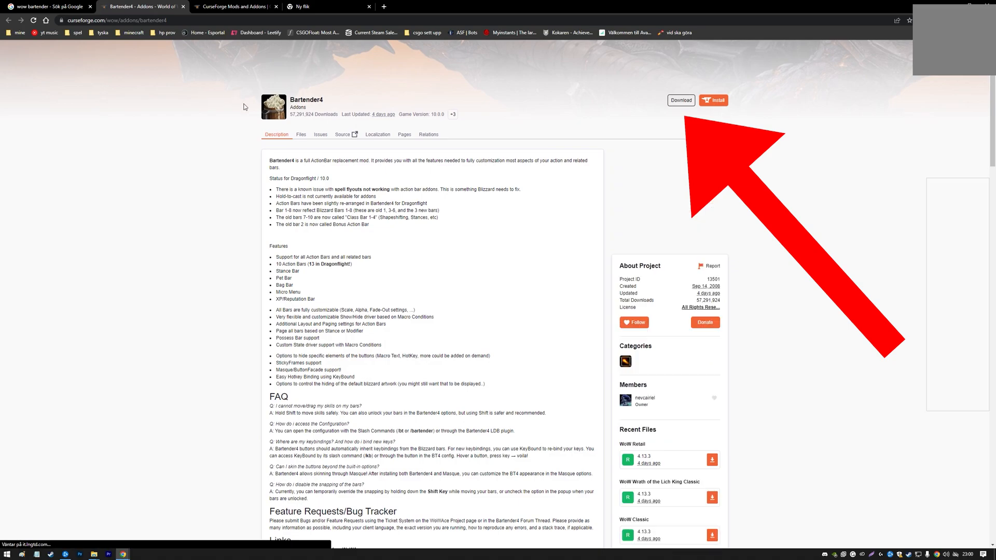
pyautogui.click(714, 100)
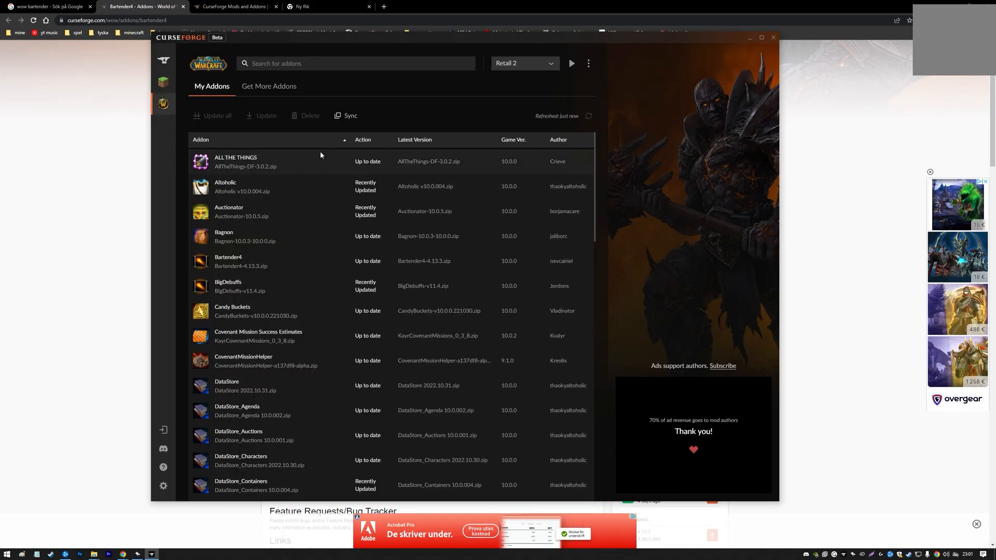
pyautogui.write('bartende')
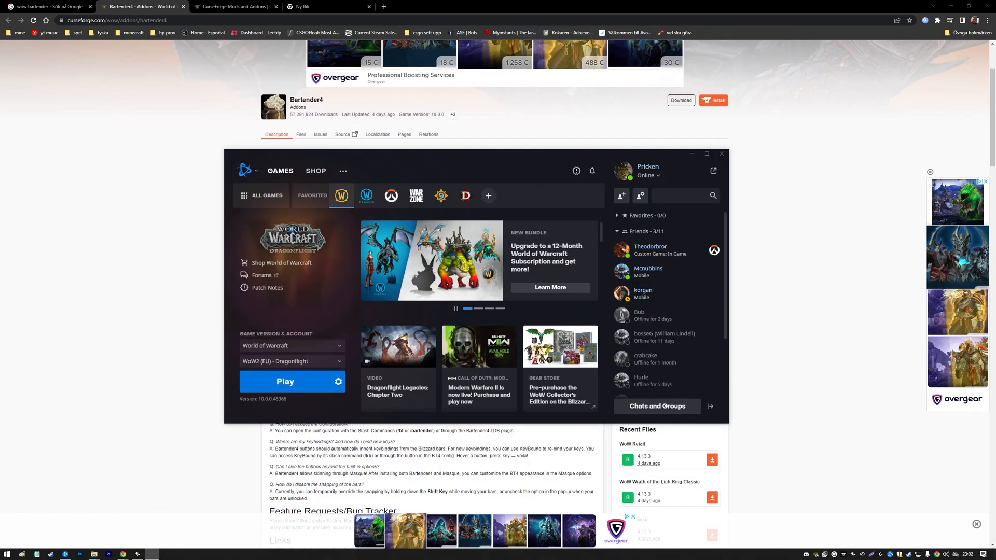
pyautogui.click(285, 382)
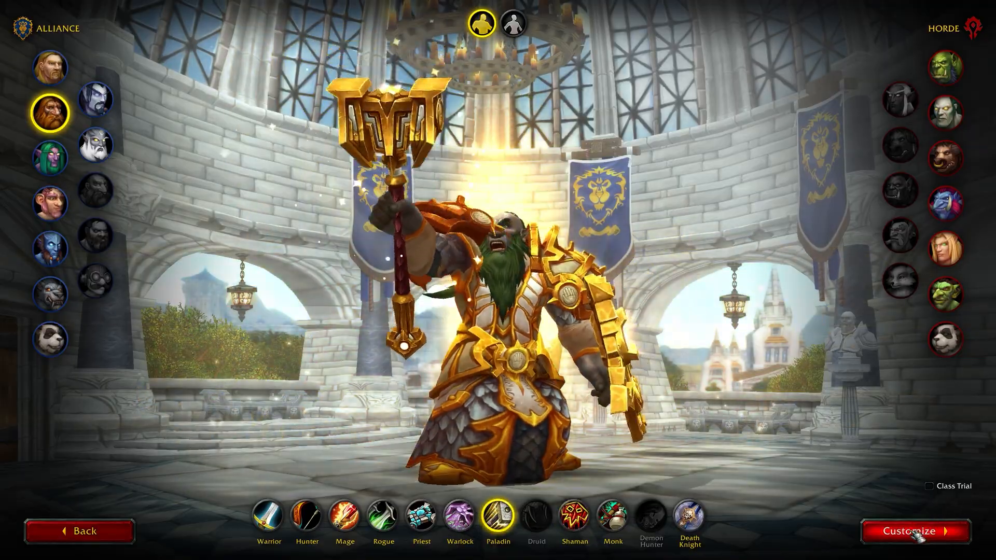
# - Leave character creation and enter the world with the Bartender4 configuration shown
pyautogui.click(916, 531)
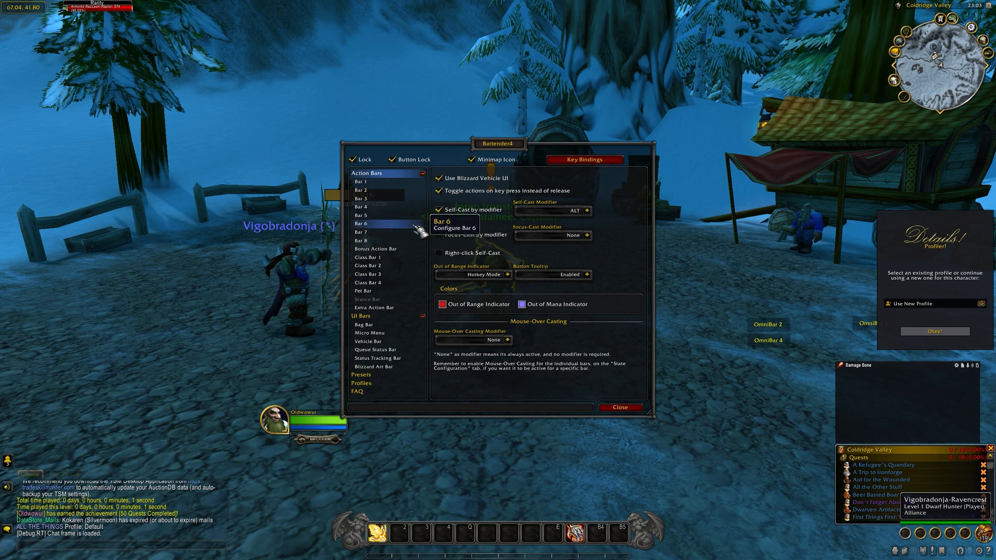
pyautogui.moveTo(377, 380)
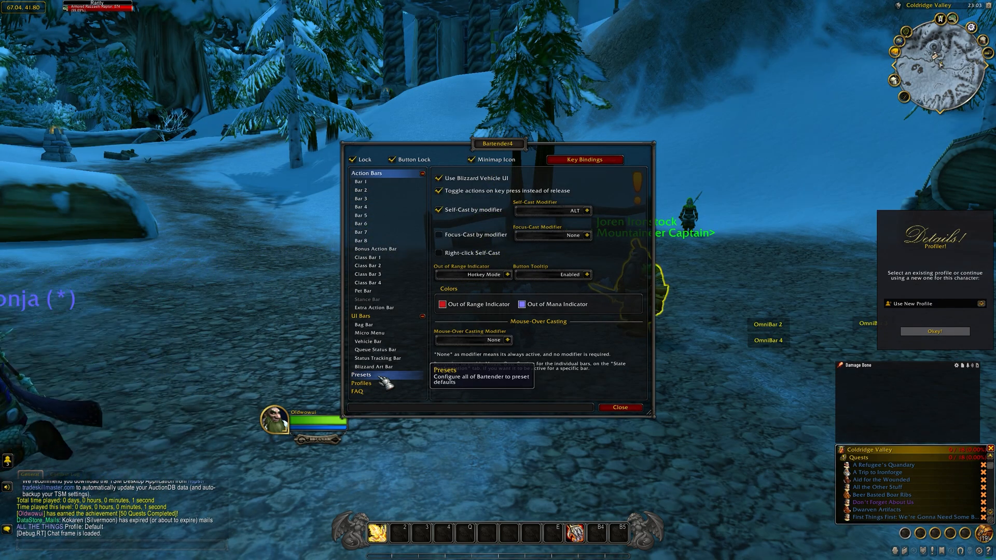
# - Choose the 'Modern Art, Classic interface' preset in Bartender4's Presets list without applying it
pyautogui.click(361, 375)
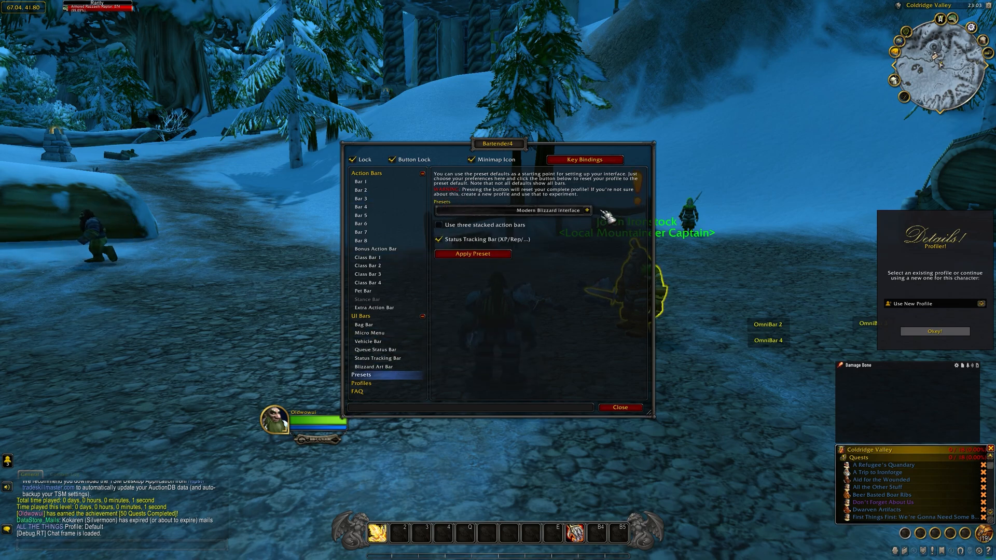
pyautogui.click(587, 209)
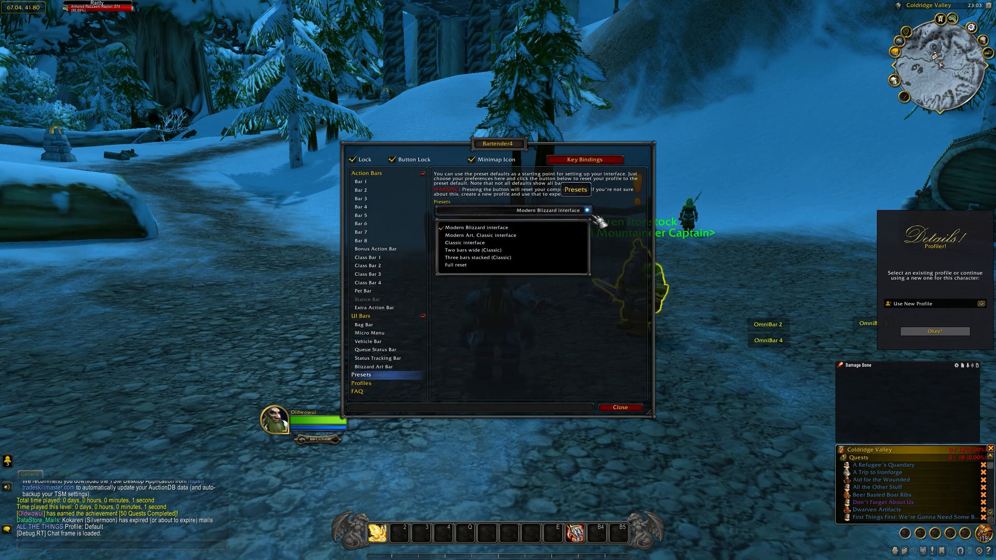
pyautogui.click(479, 234)
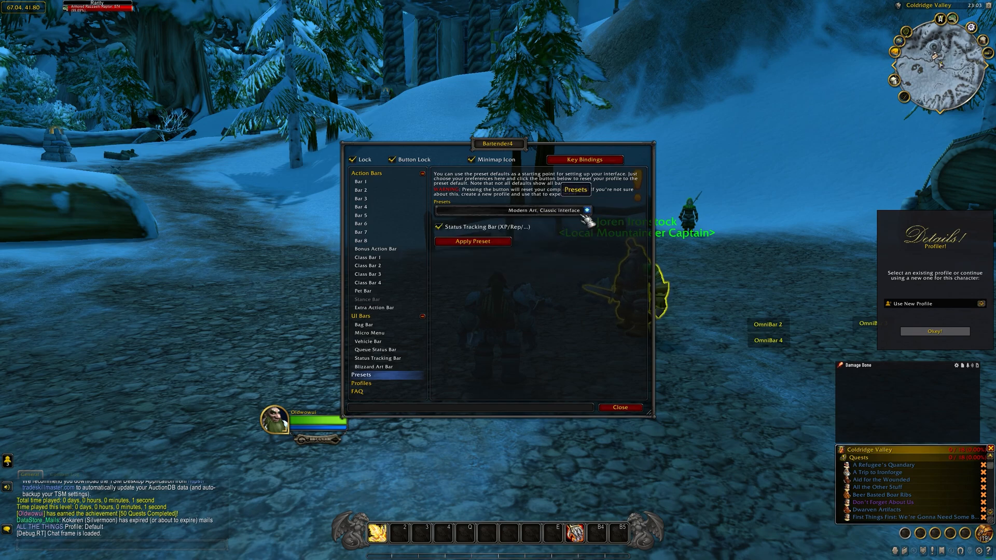